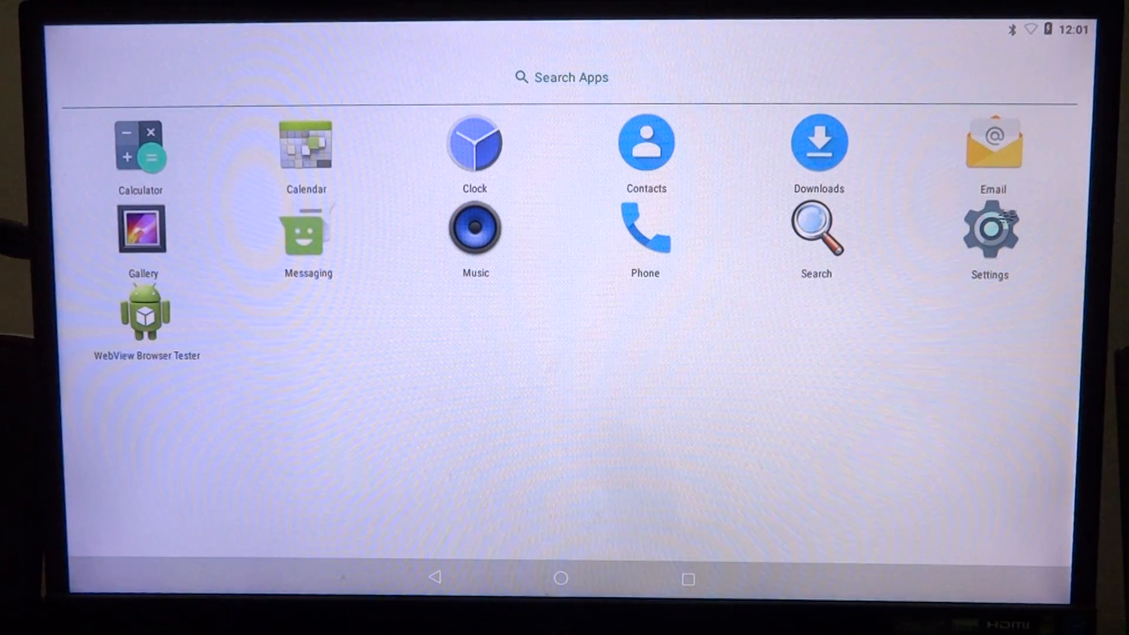
# View About tablet in Settings, confirming Android 7.1.1 running on a Raspberry Pi 3
pyautogui.click(989, 229)
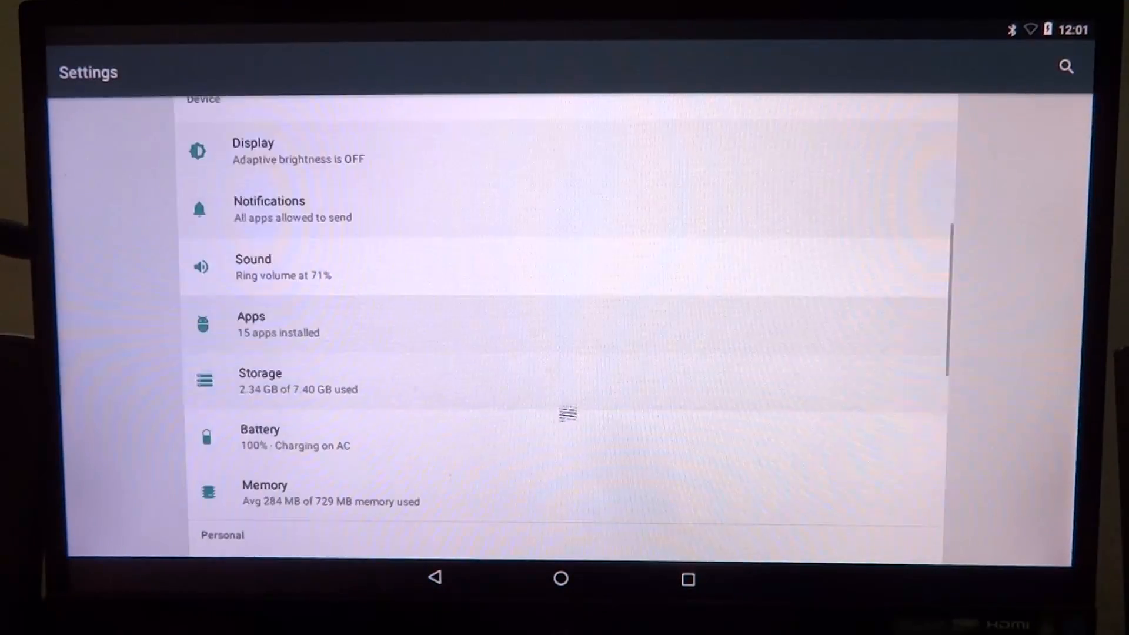
pyautogui.scroll(-3)
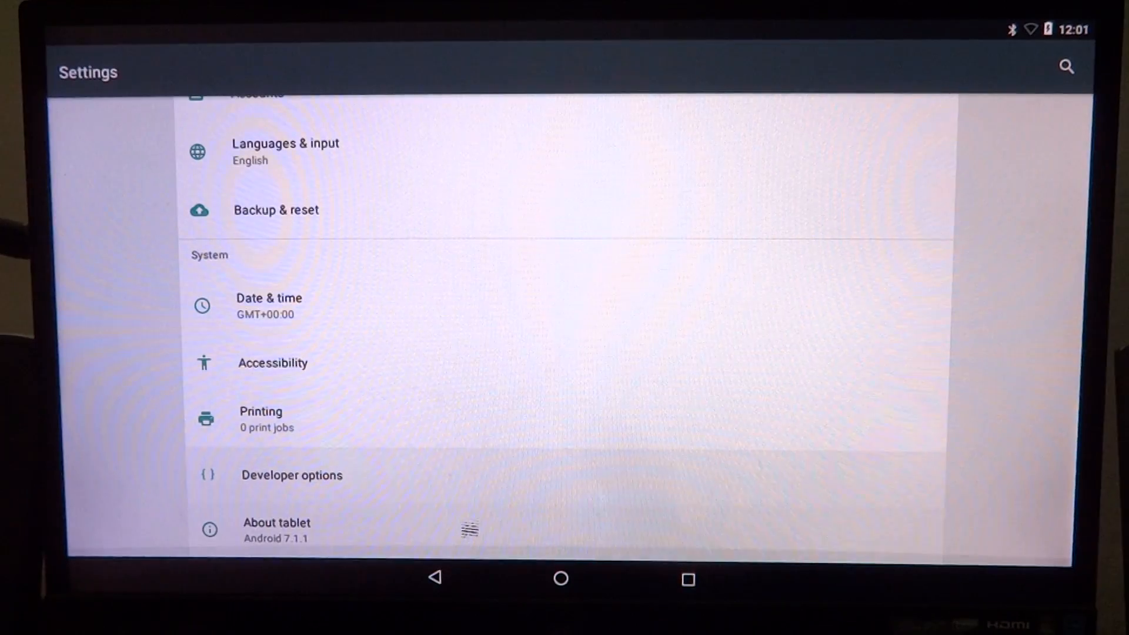
pyautogui.click(277, 522)
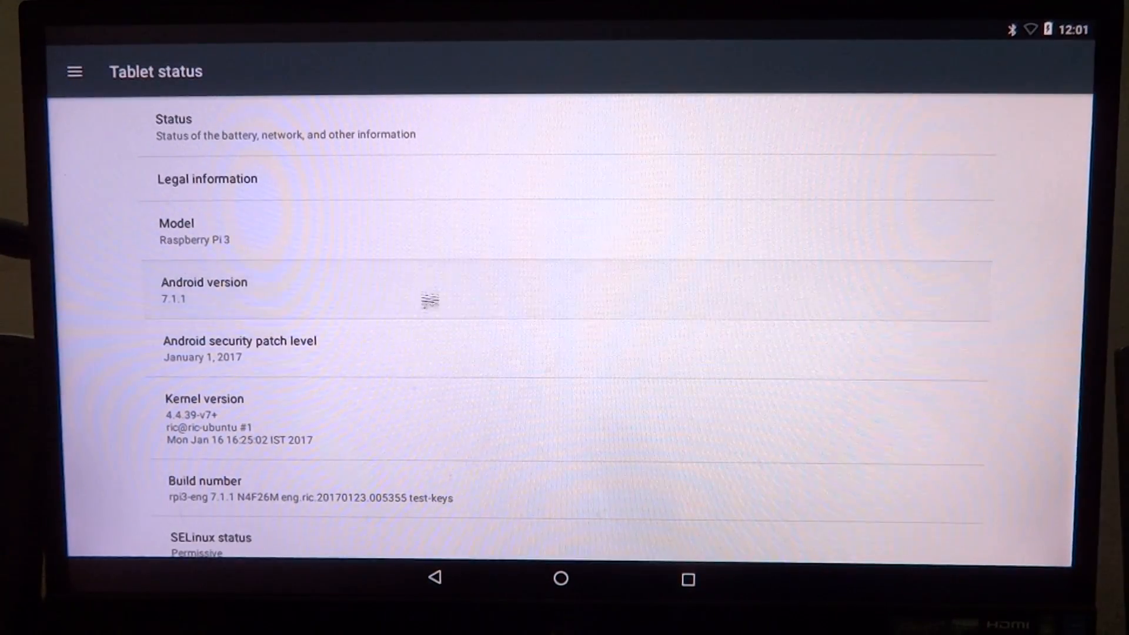
pyautogui.scroll(-3)
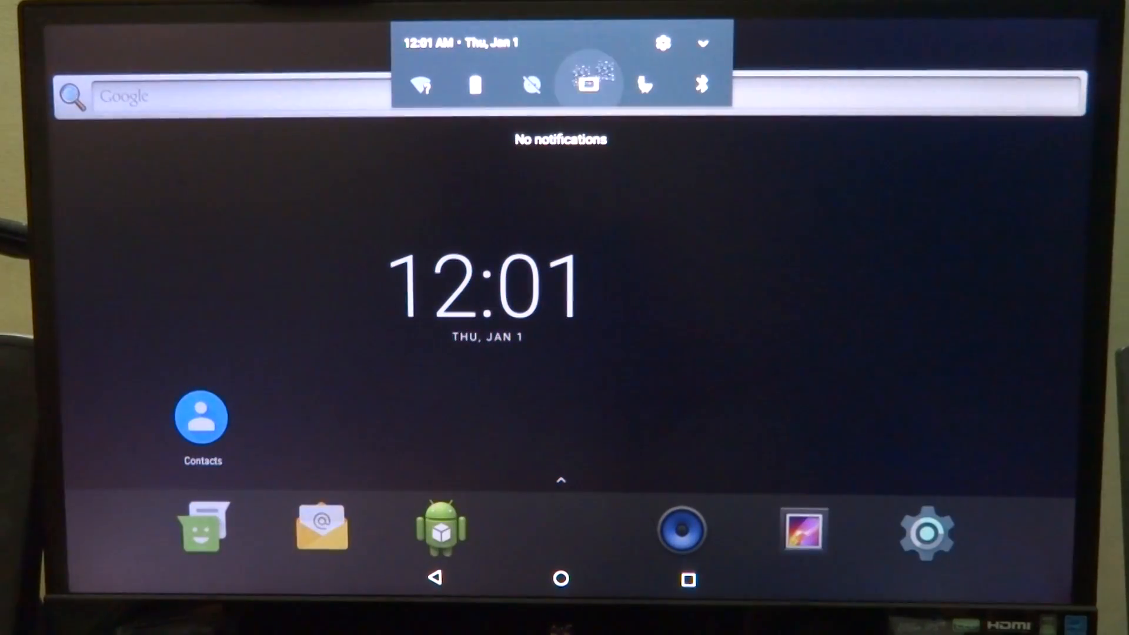
# Expand quick settings, toggle the cat treat tile to empty dish, close the shade and bring up the app list
pyautogui.click(703, 44)
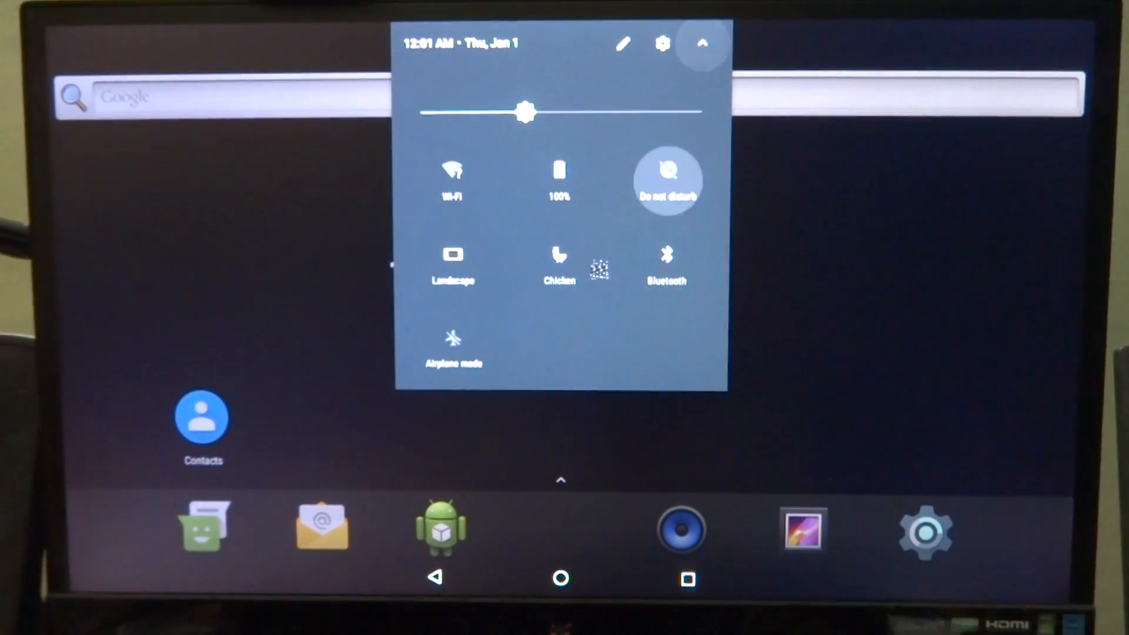
pyautogui.click(558, 261)
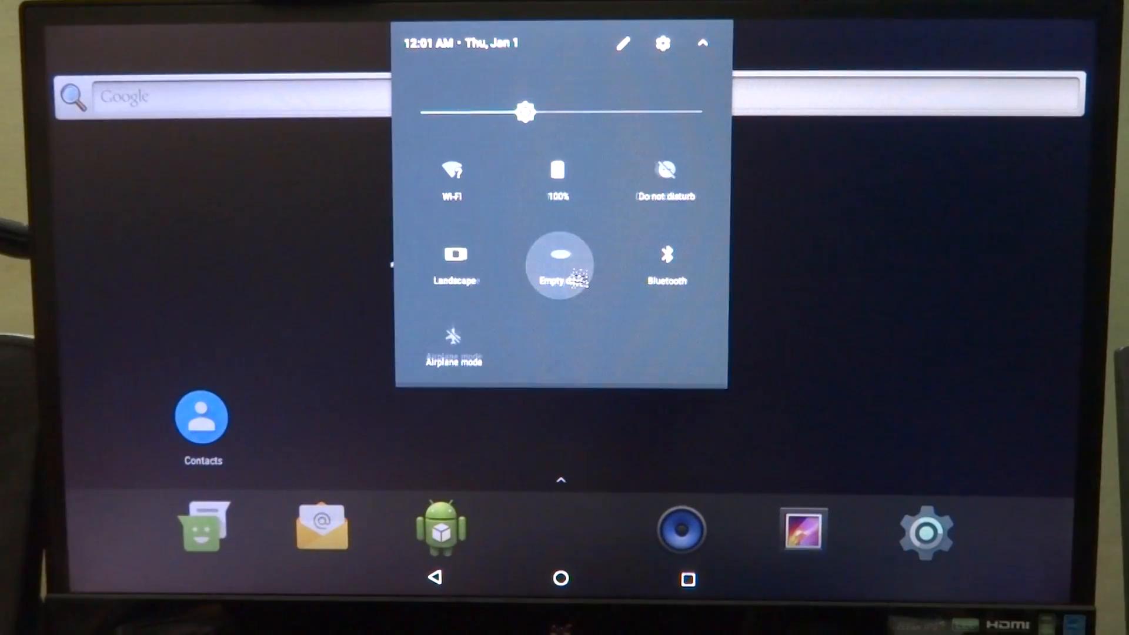
pyautogui.click(562, 479)
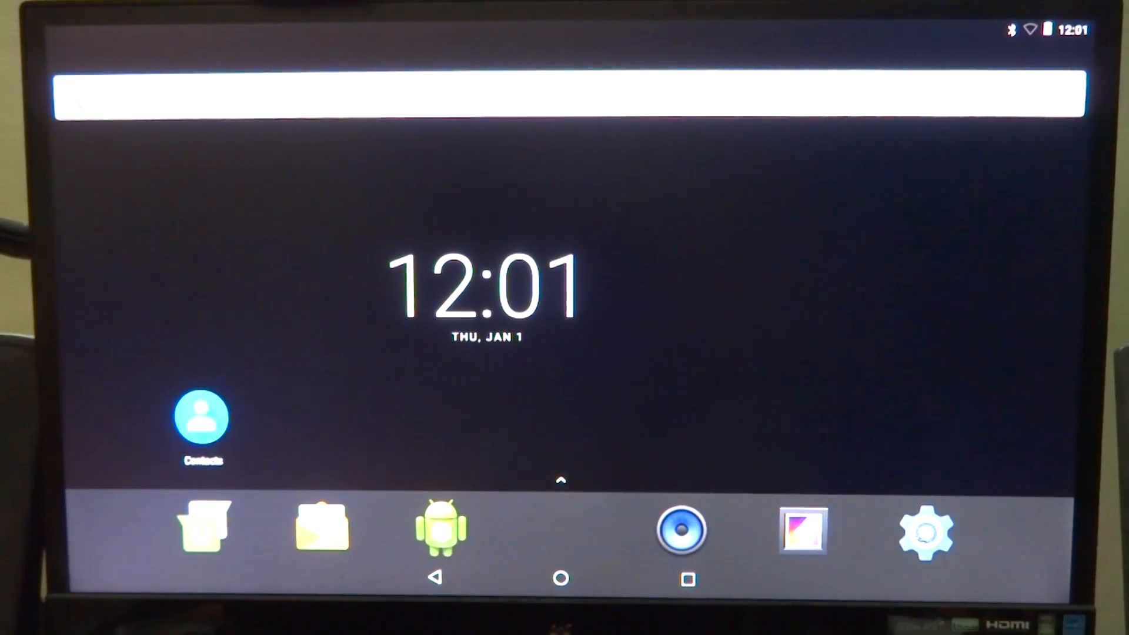
pyautogui.click(925, 532)
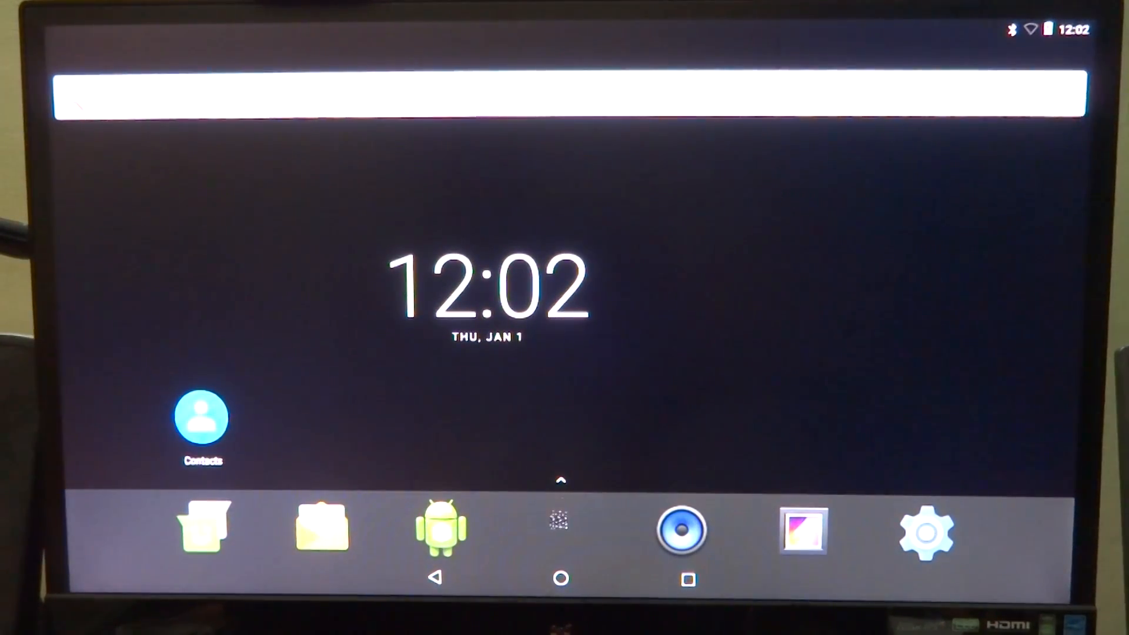
pyautogui.click(561, 480)
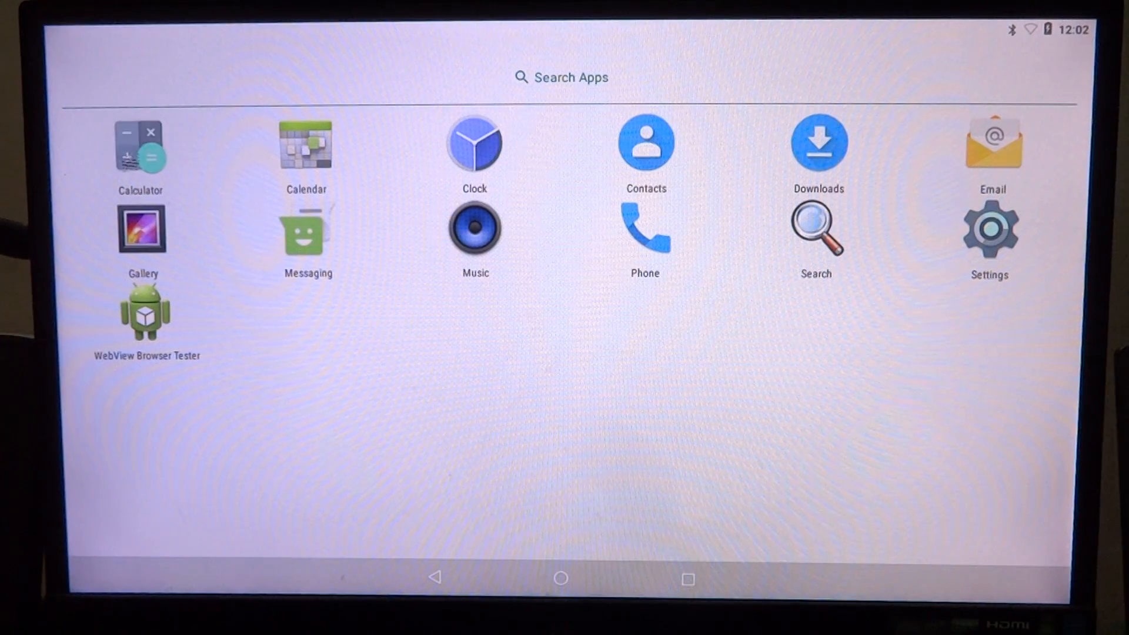
# Close the app drawer and return to the launcher home screen
pyautogui.click(140, 146)
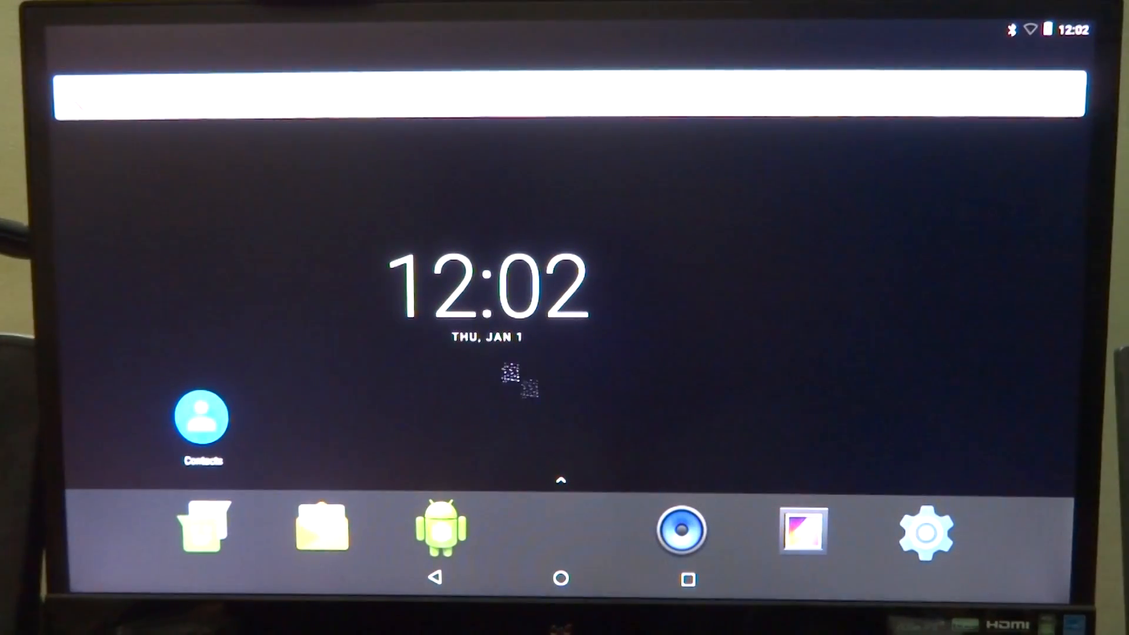
# Bring up home-screen customization and browse the Clock and Contacts widgets list
pyautogui.click(562, 288)
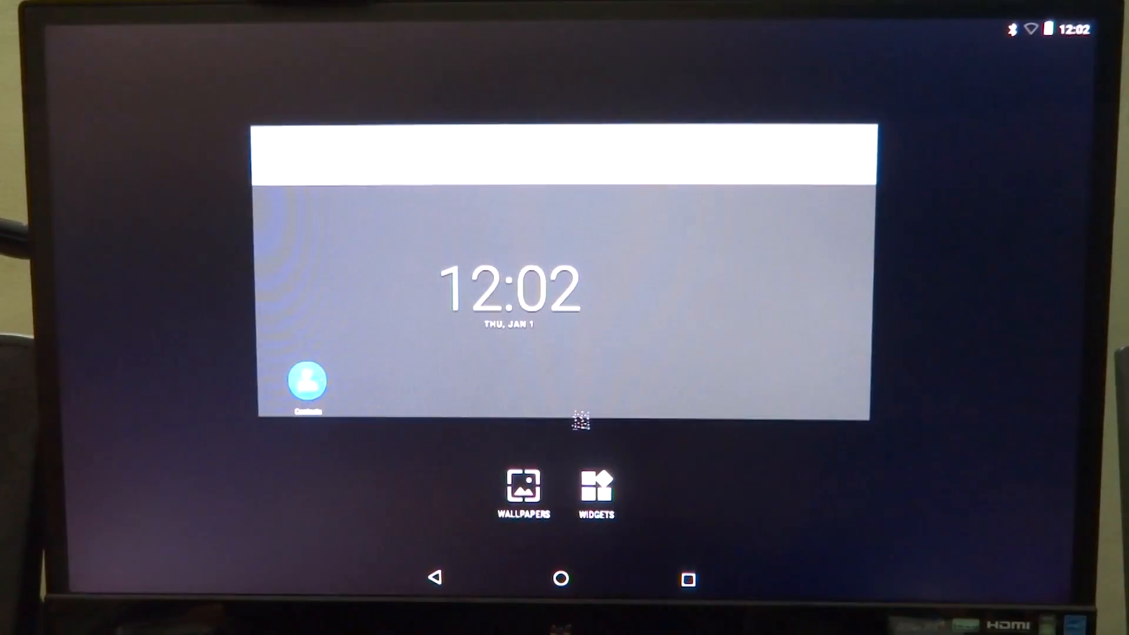
pyautogui.click(595, 493)
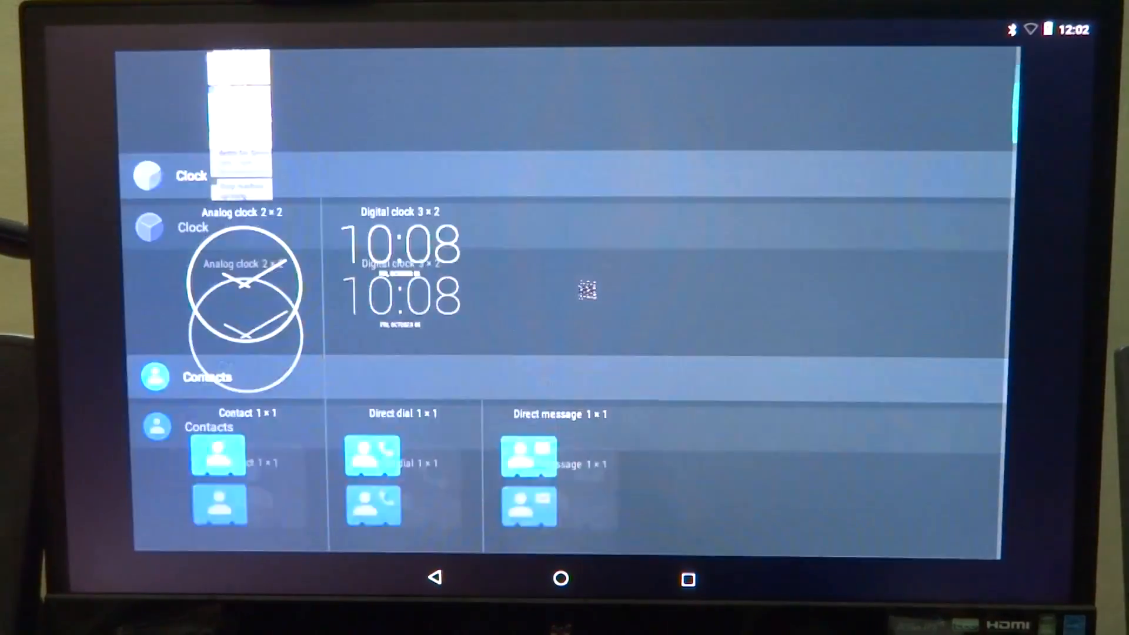
pyautogui.scroll(-3)
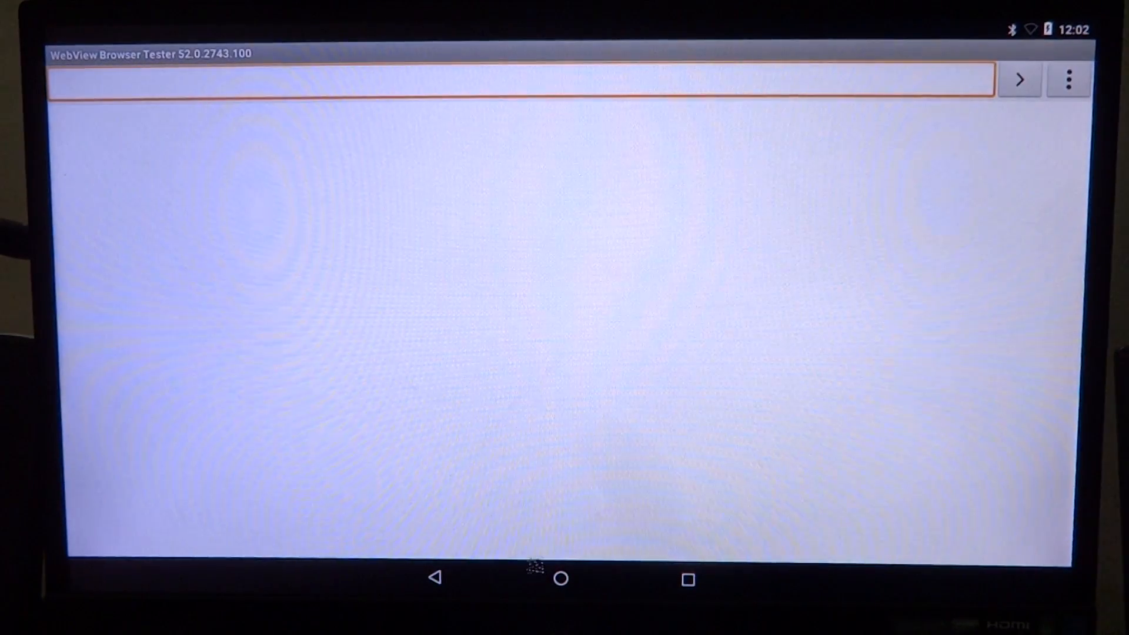
# Enter google.com in the address bar and load it, getting a 'Webpage not available' error
pyautogui.click(504, 79)
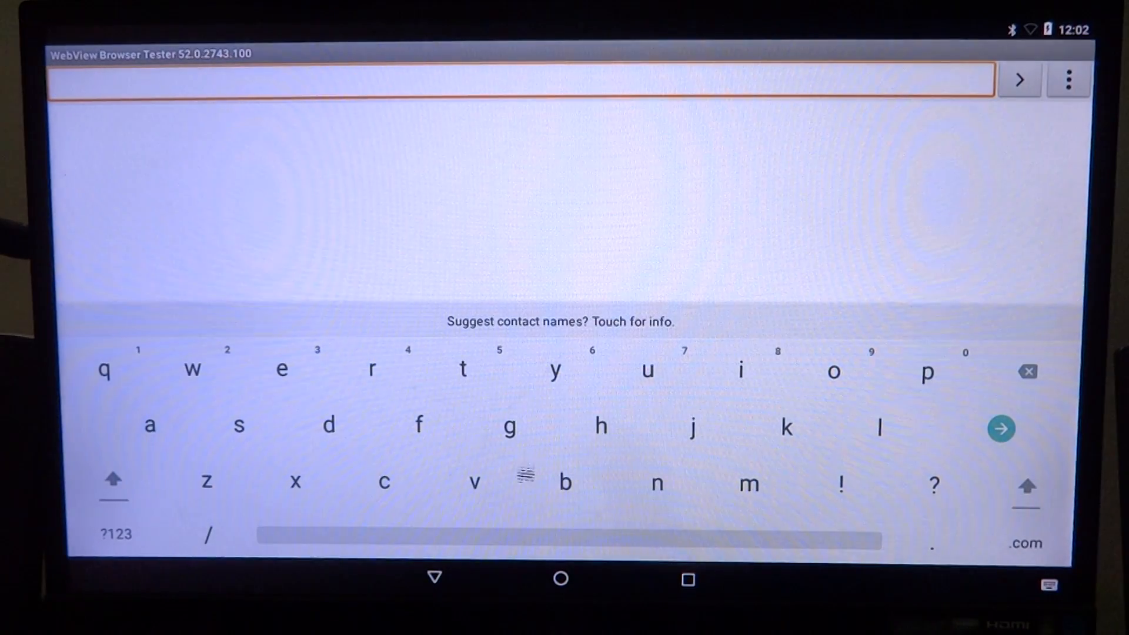
pyautogui.click(834, 372)
pyautogui.write('google.com')
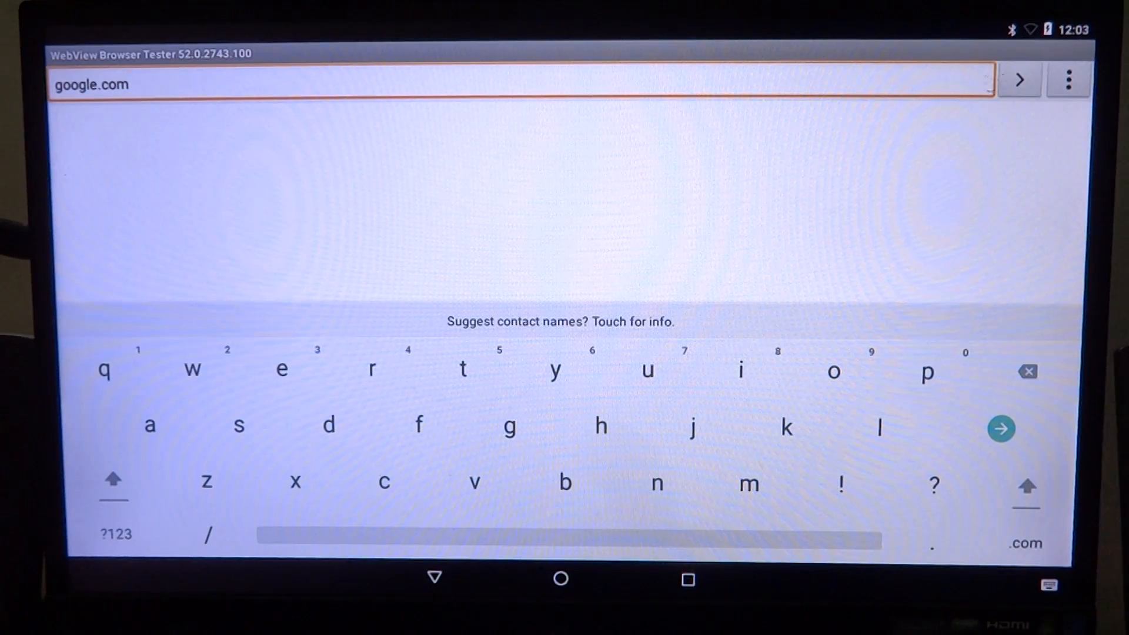
pyautogui.click(999, 428)
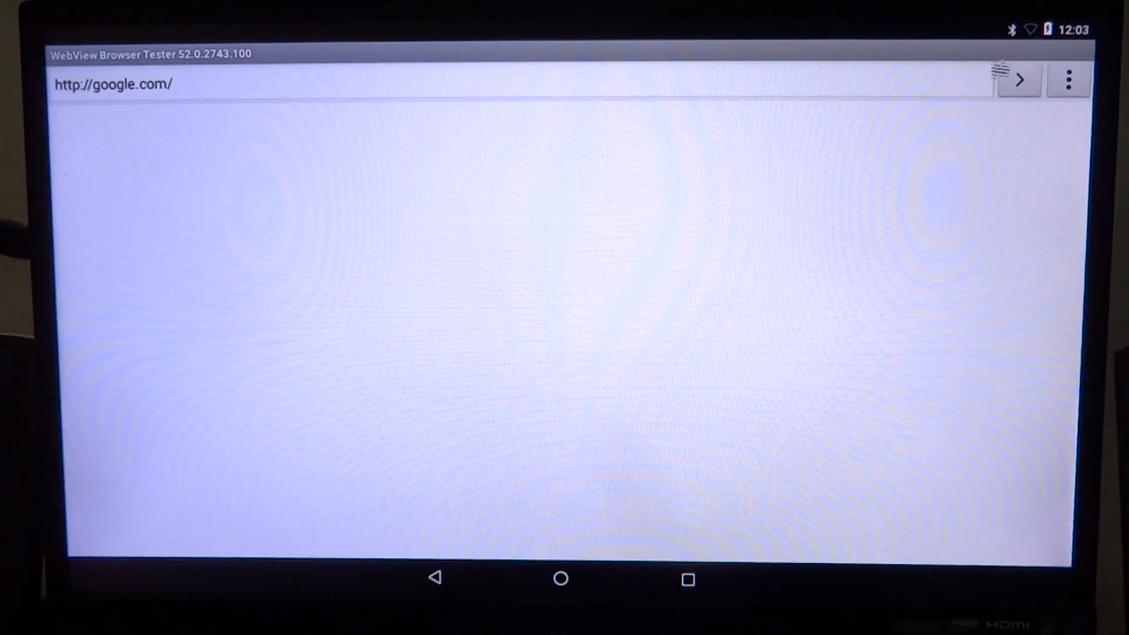
pyautogui.click(1017, 78)
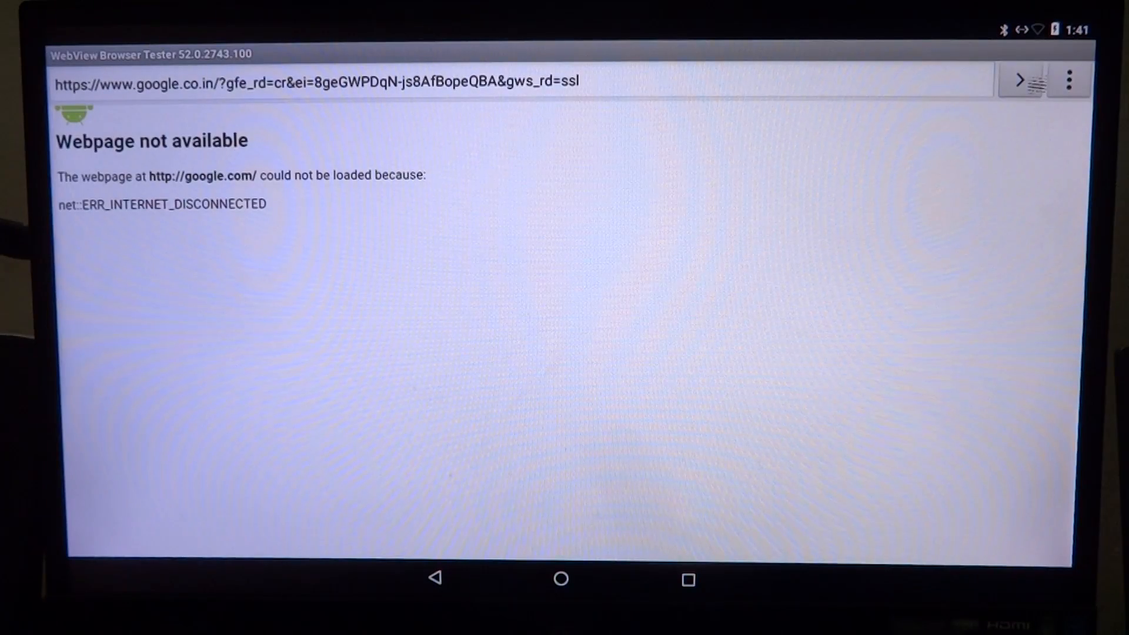
# Reload to get the Google India homepage, then enter 'geektillithertz' in the address field
pyautogui.click(1019, 79)
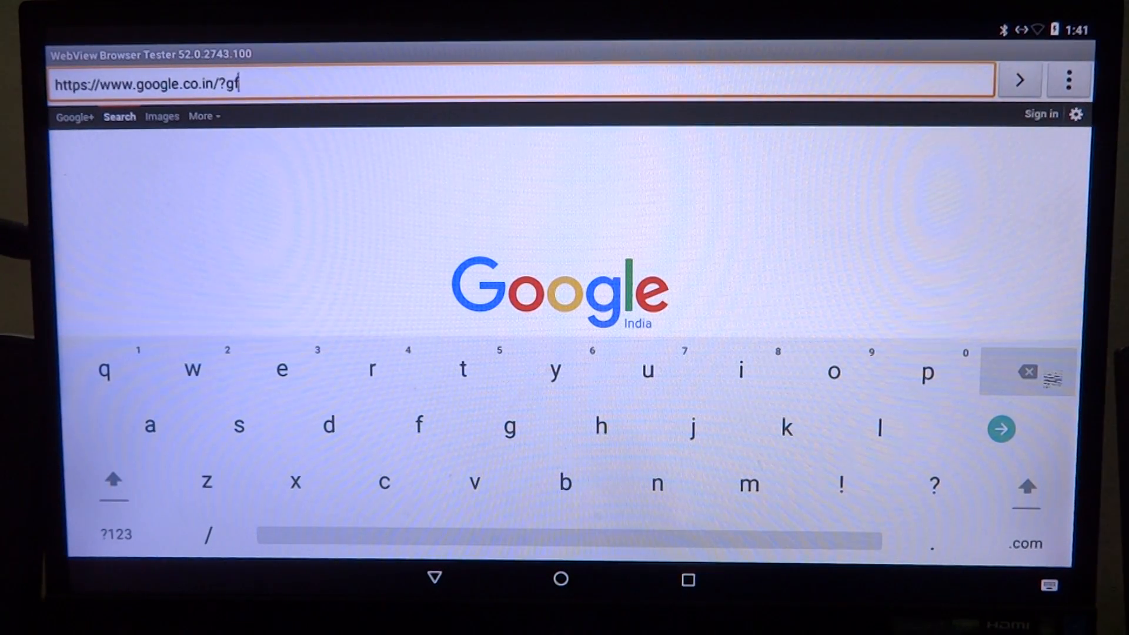
pyautogui.write('h')
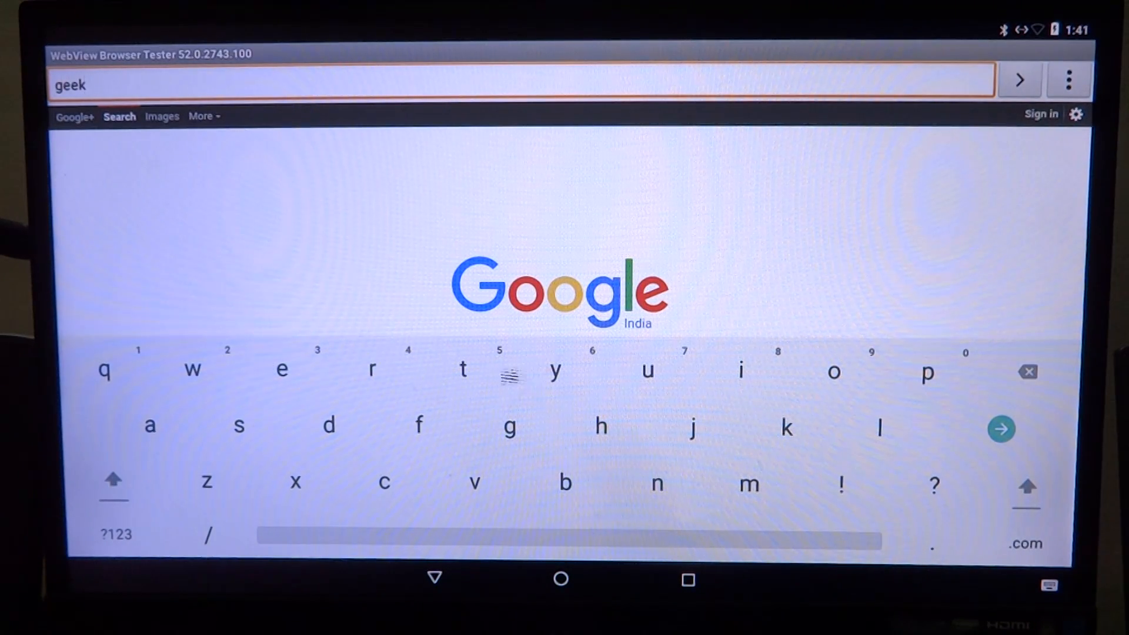
pyautogui.click(879, 428)
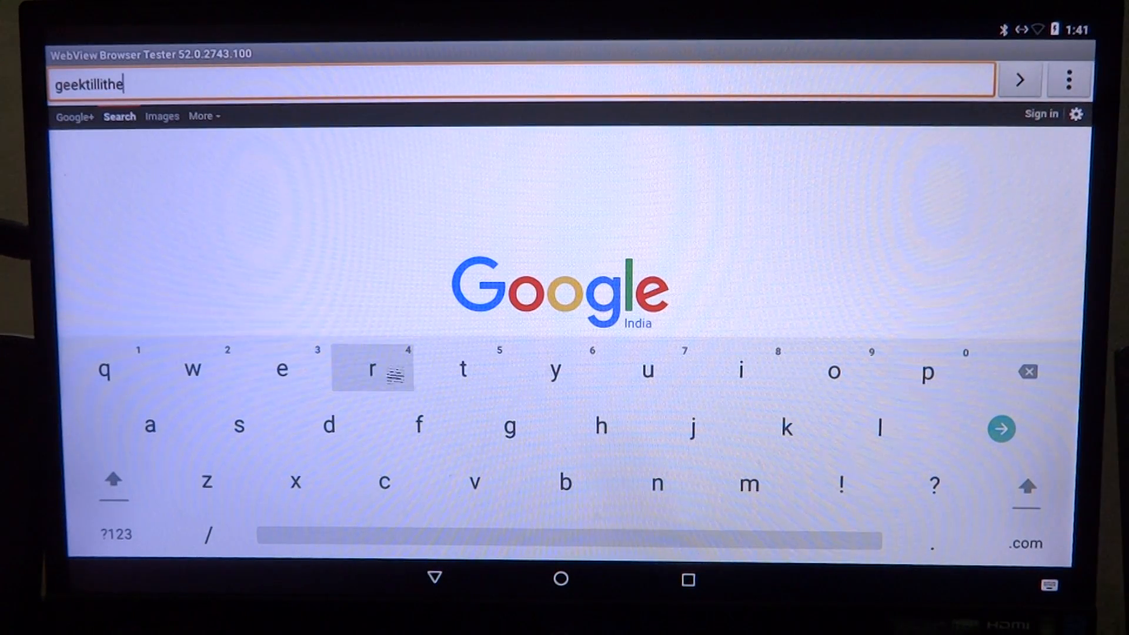
pyautogui.write('rtz')
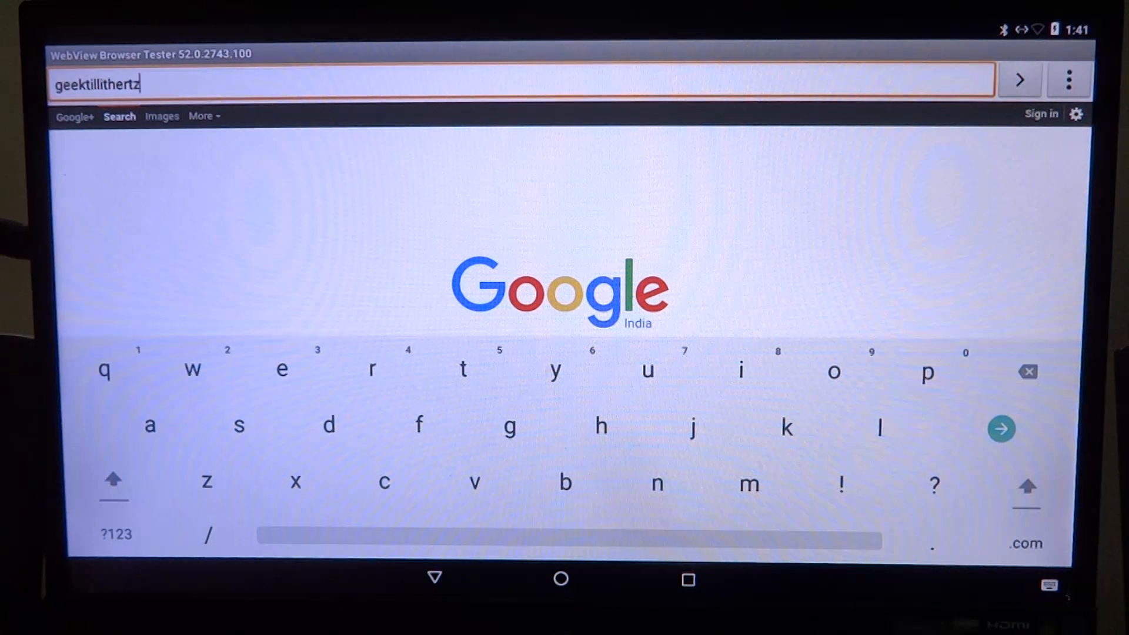